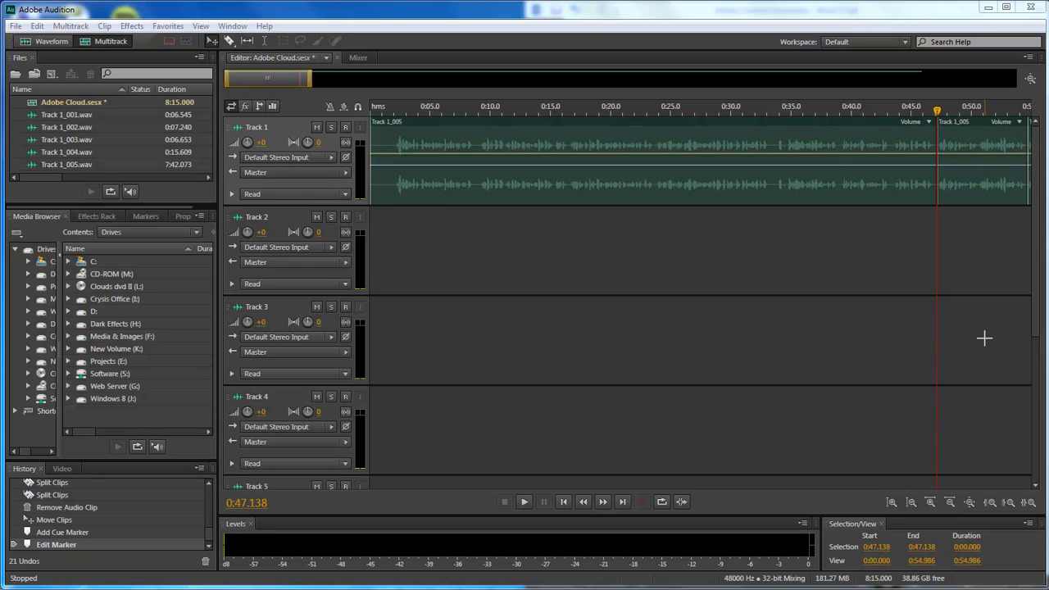
pyautogui.moveTo(606, 261)
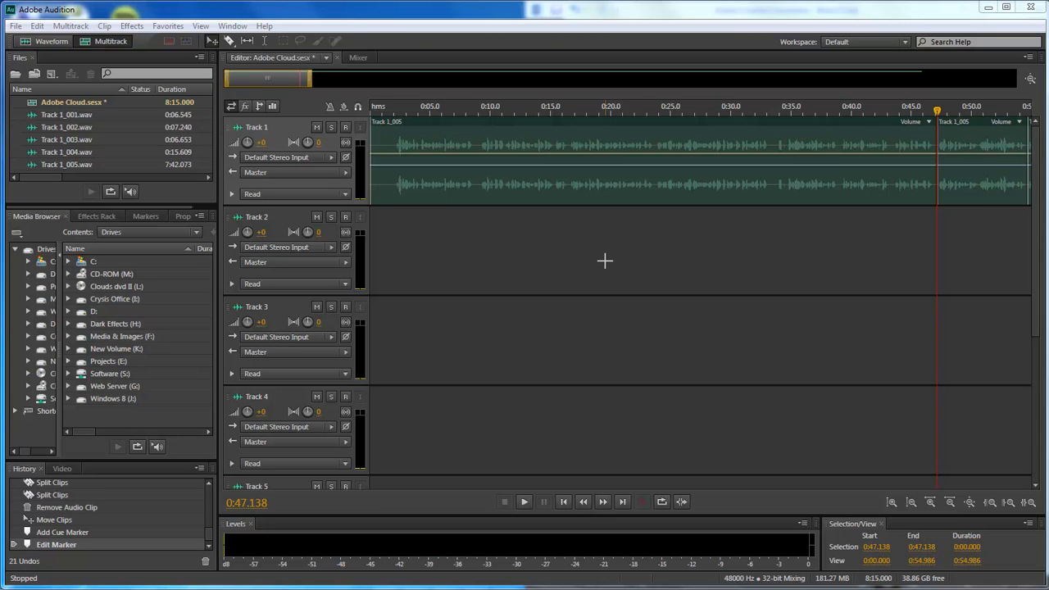
pyautogui.moveTo(909, 137)
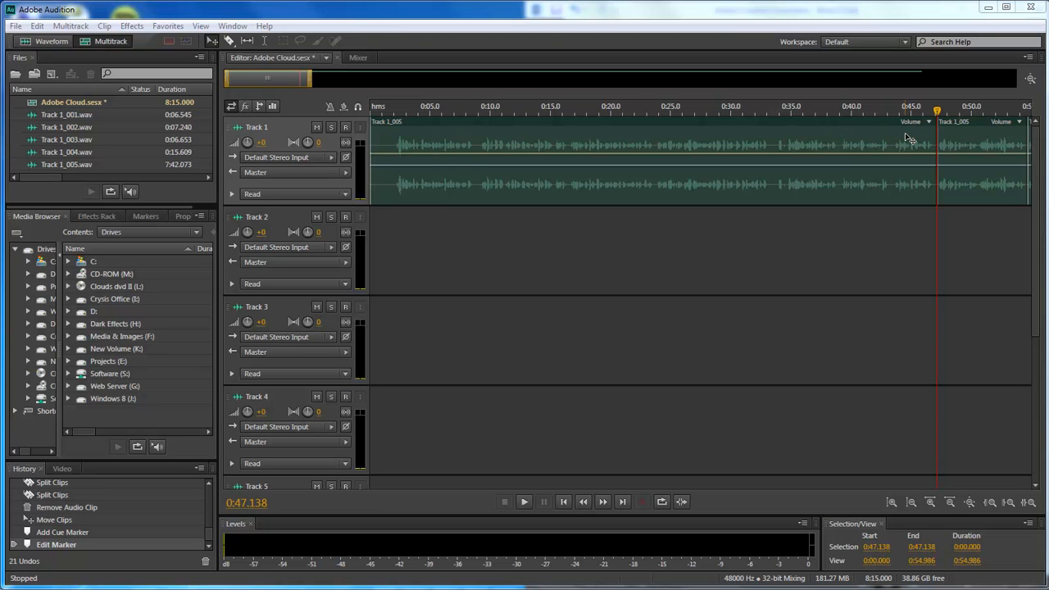
pyautogui.moveTo(635, 289)
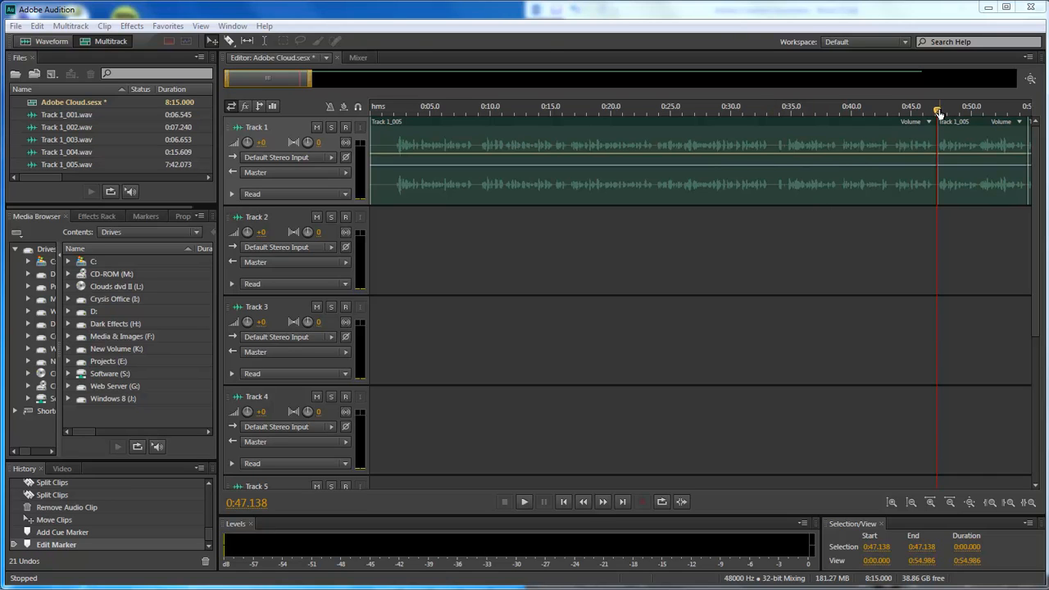
pyautogui.moveTo(719, 258)
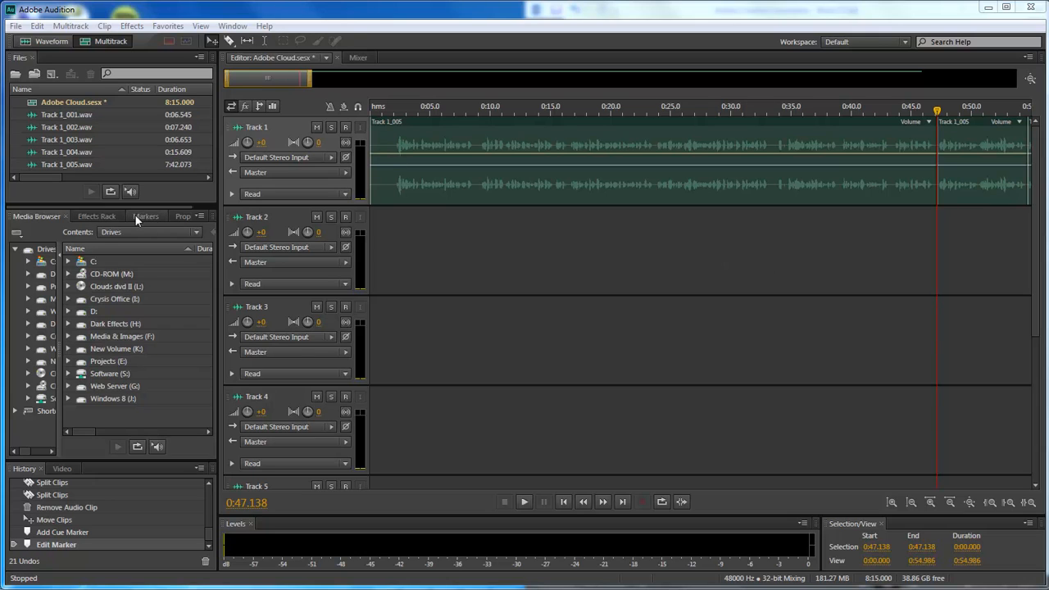
pyautogui.moveTo(100, 221)
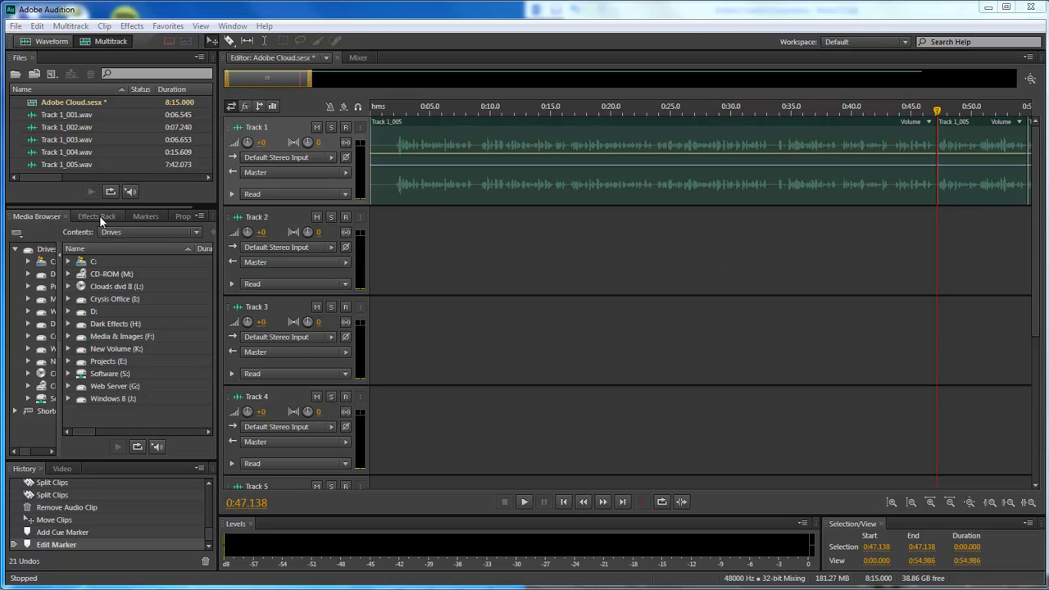
pyautogui.moveTo(145, 219)
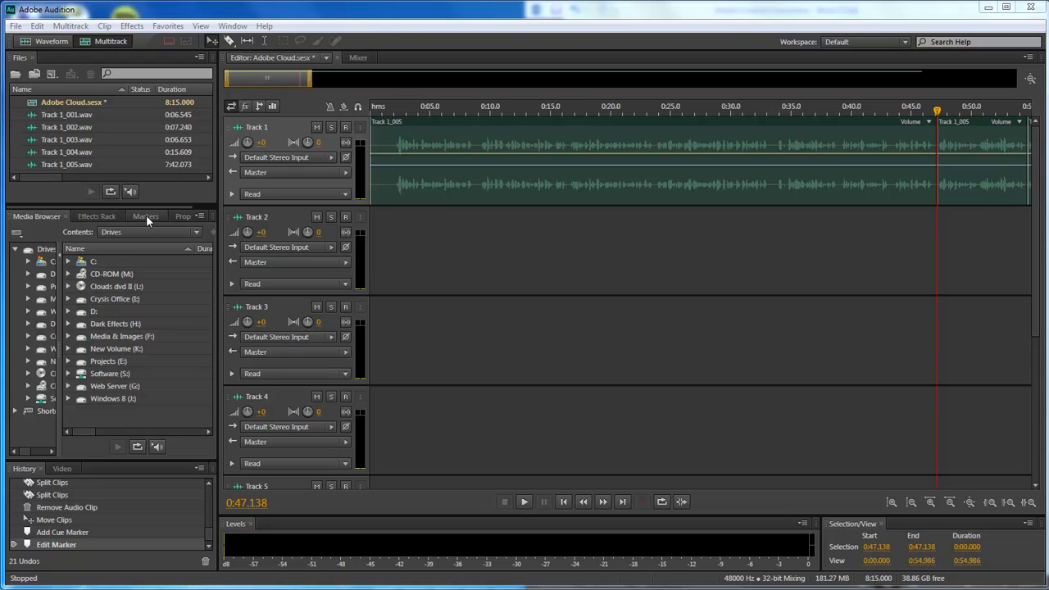
# Show the Markers panel listing the existing marker at 1:18.652.
pyautogui.click(145, 216)
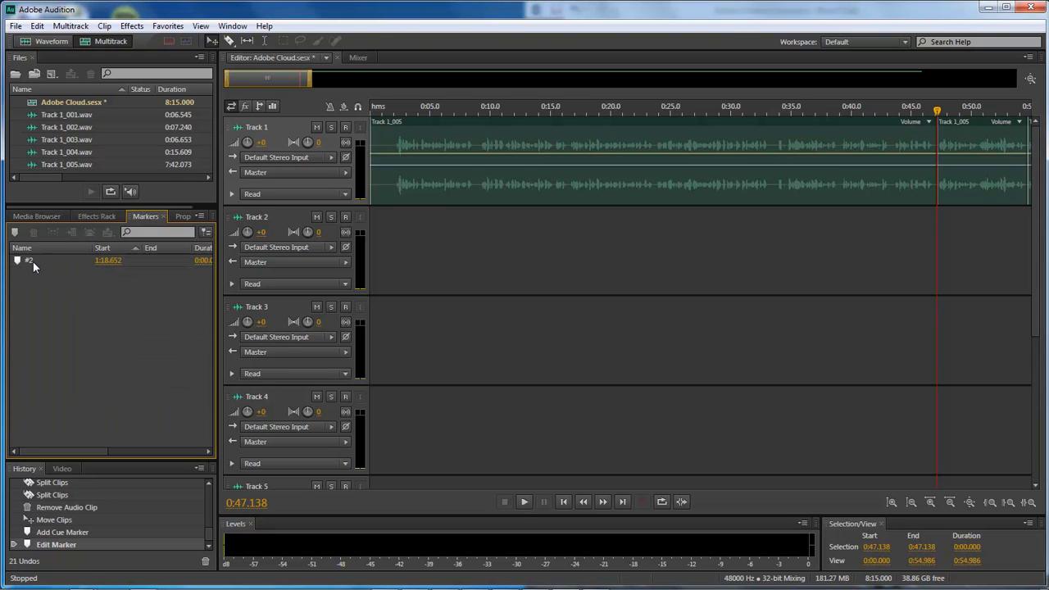
pyautogui.doubleClick(49, 260)
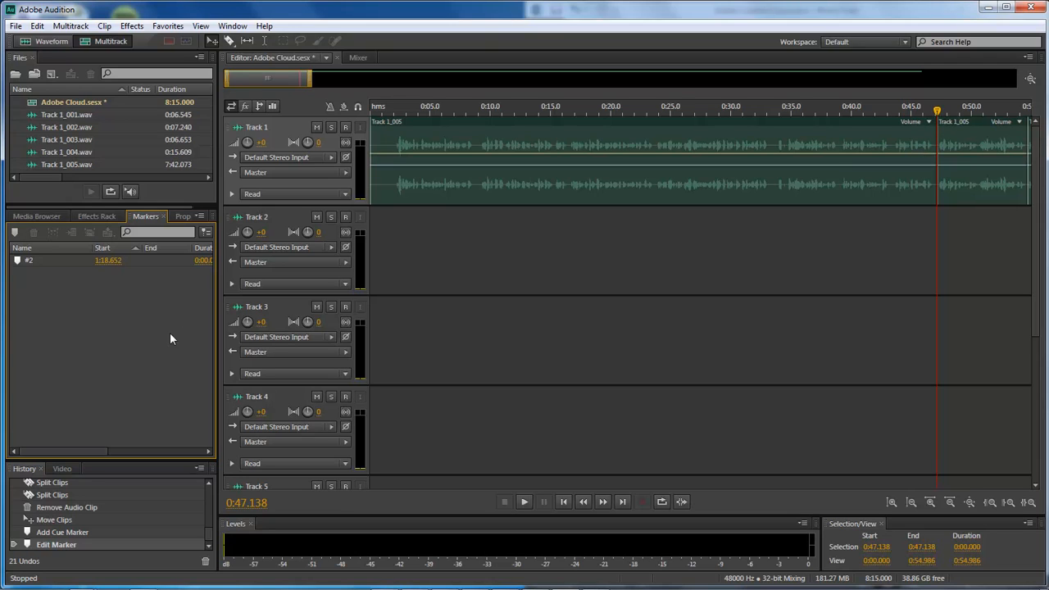
pyautogui.moveTo(15, 233)
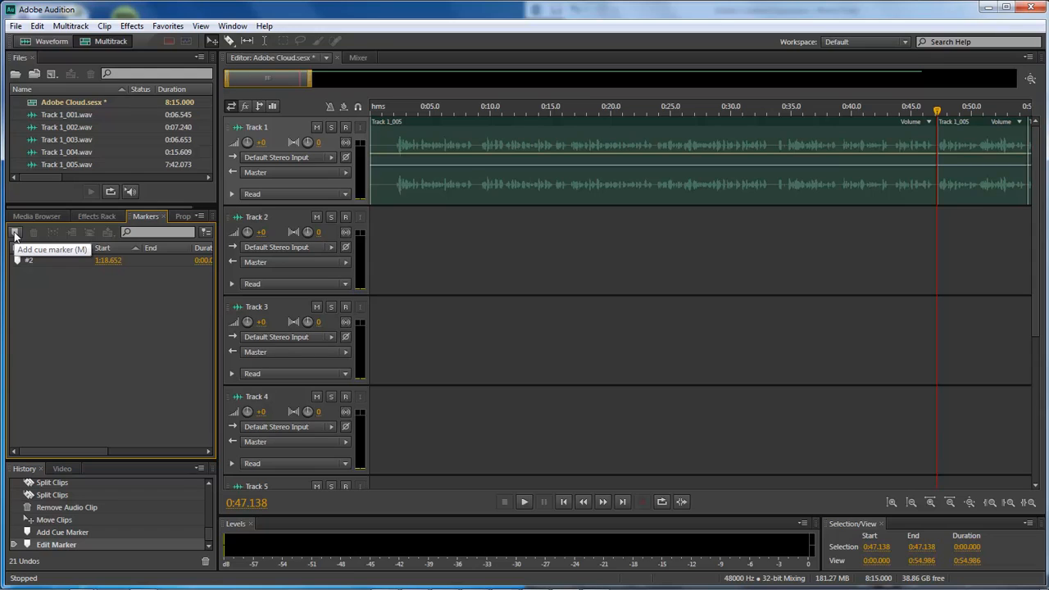
# Add a cue marker at 0:47.138 and rename the markers '#1 Downside' and '#2 Downside'.
pyautogui.click(15, 233)
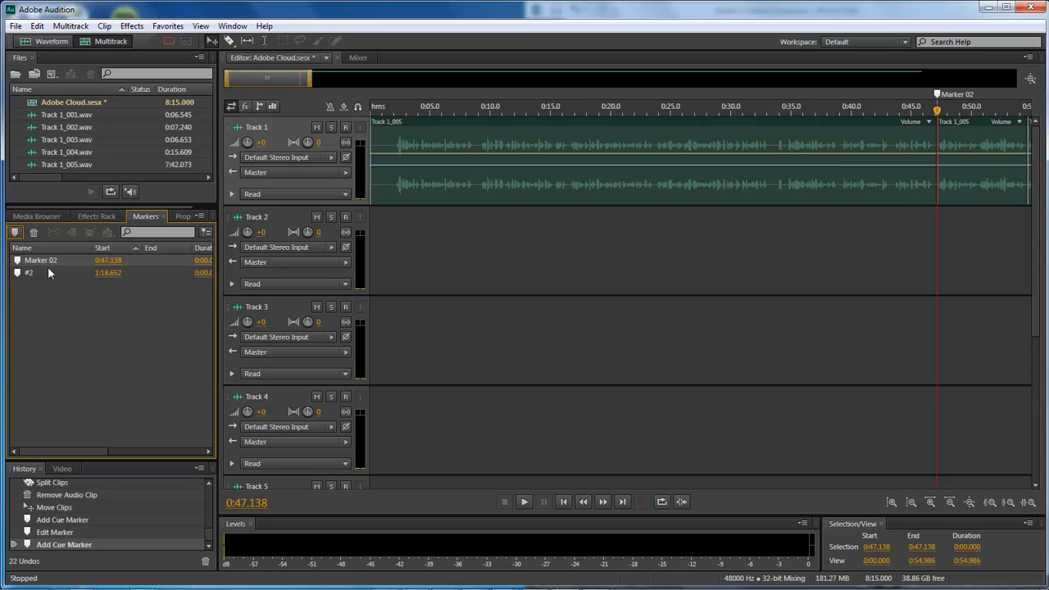
pyautogui.doubleClick(40, 260)
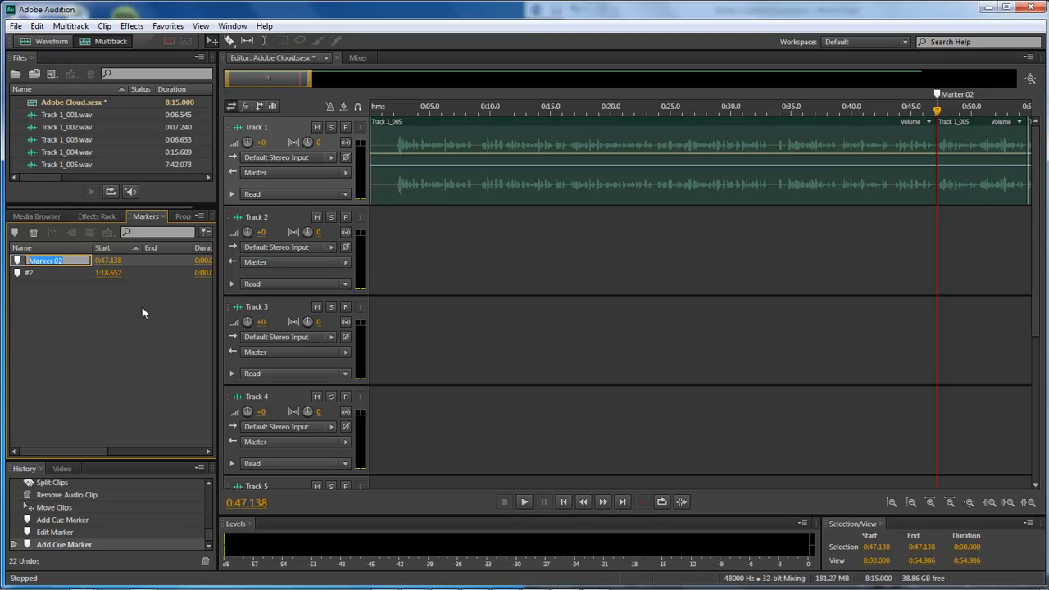
pyautogui.doubleClick(45, 261)
pyautogui.write('#1 Downside')
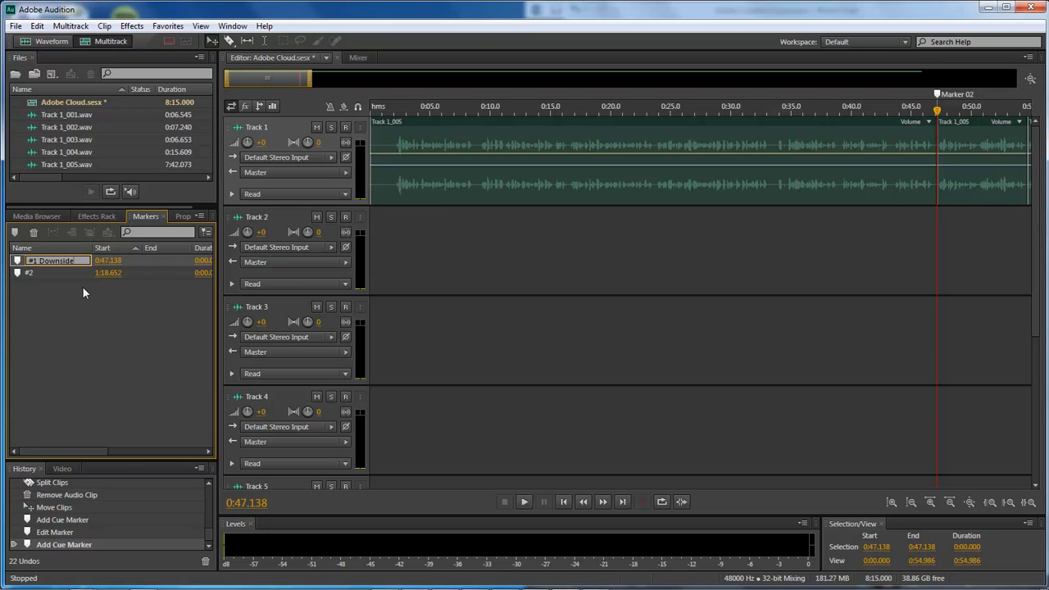
pyautogui.doubleClick(55, 260)
pyautogui.write(' Downside')
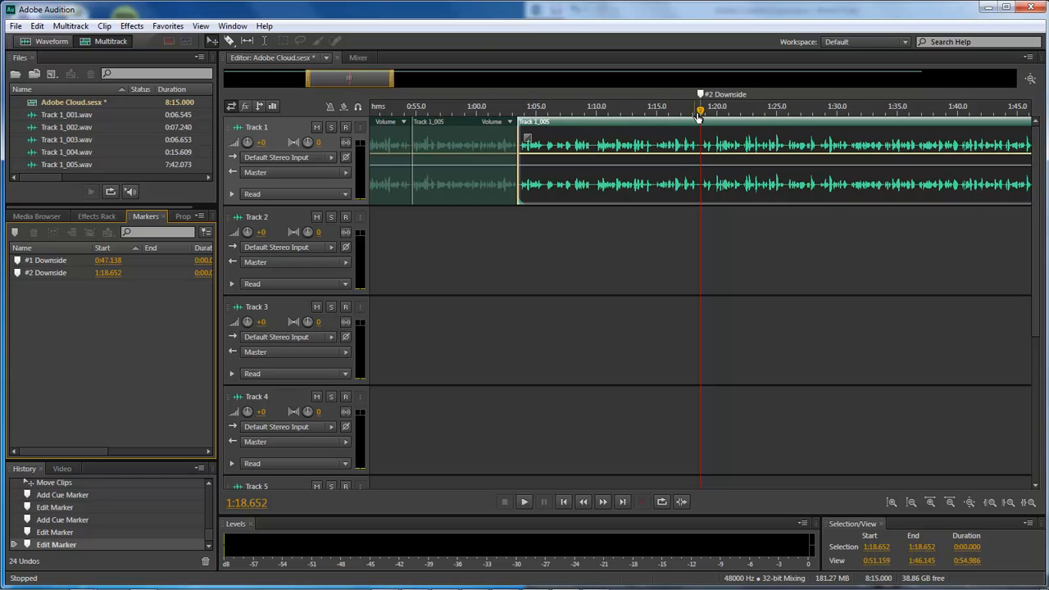
# Jump to the #1 Downside and #2 Downside markers, then return to the Media Browser.
pyautogui.click(47, 259)
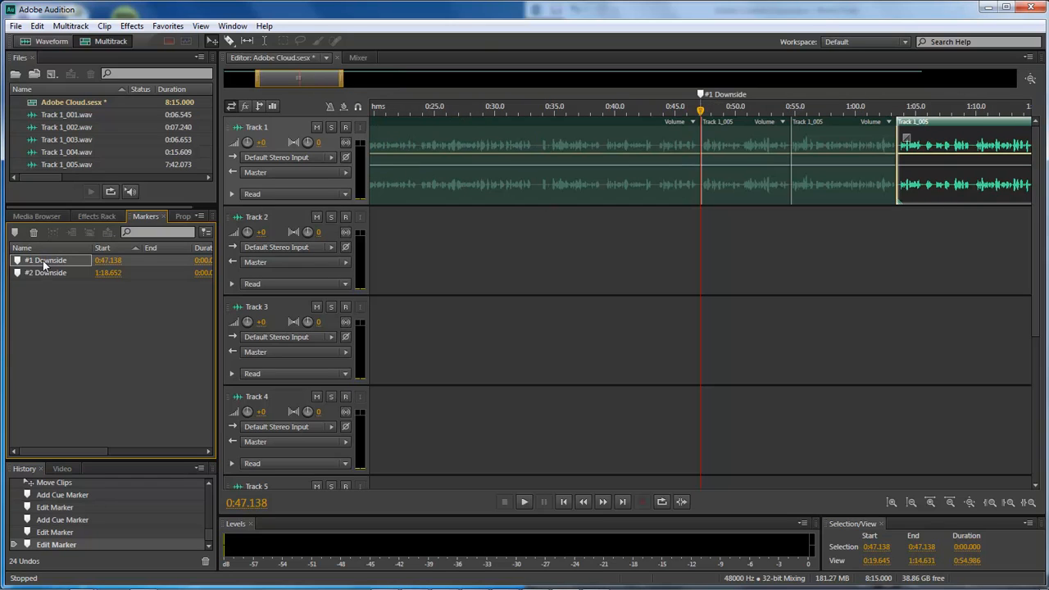
pyautogui.click(45, 272)
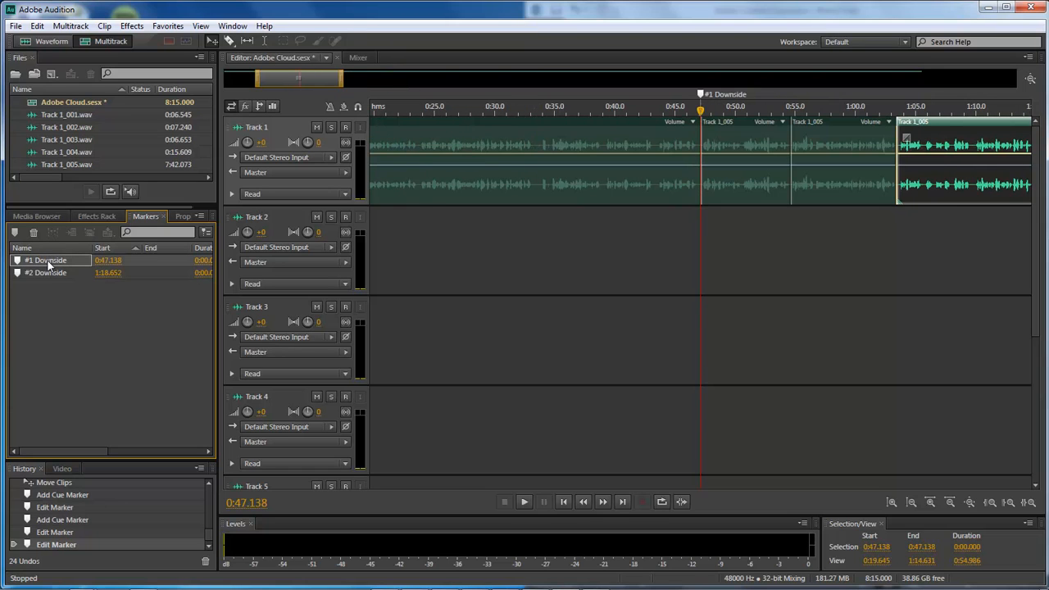
pyautogui.click(45, 272)
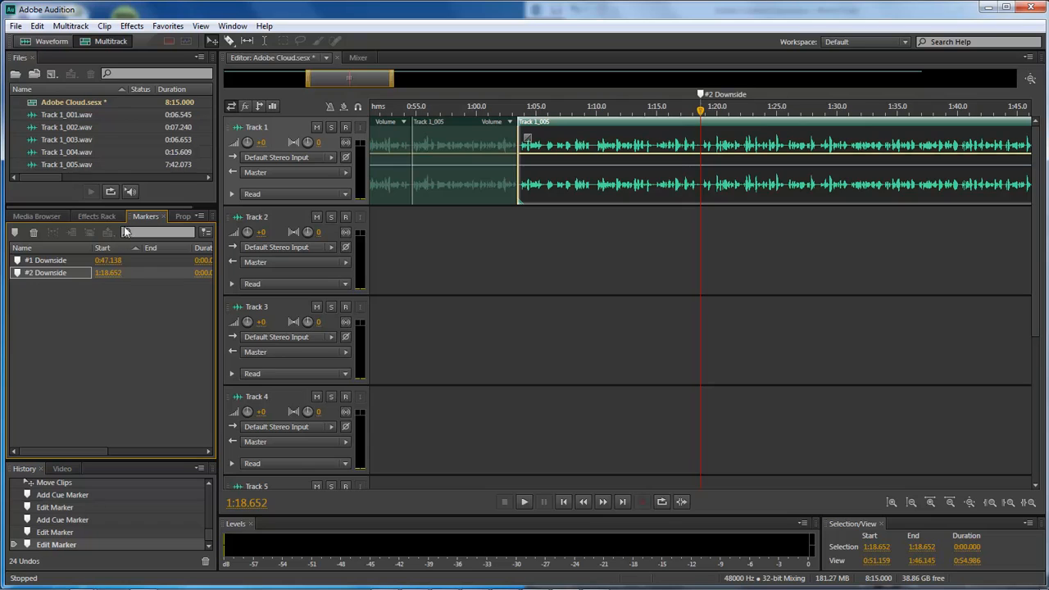
pyautogui.click(36, 216)
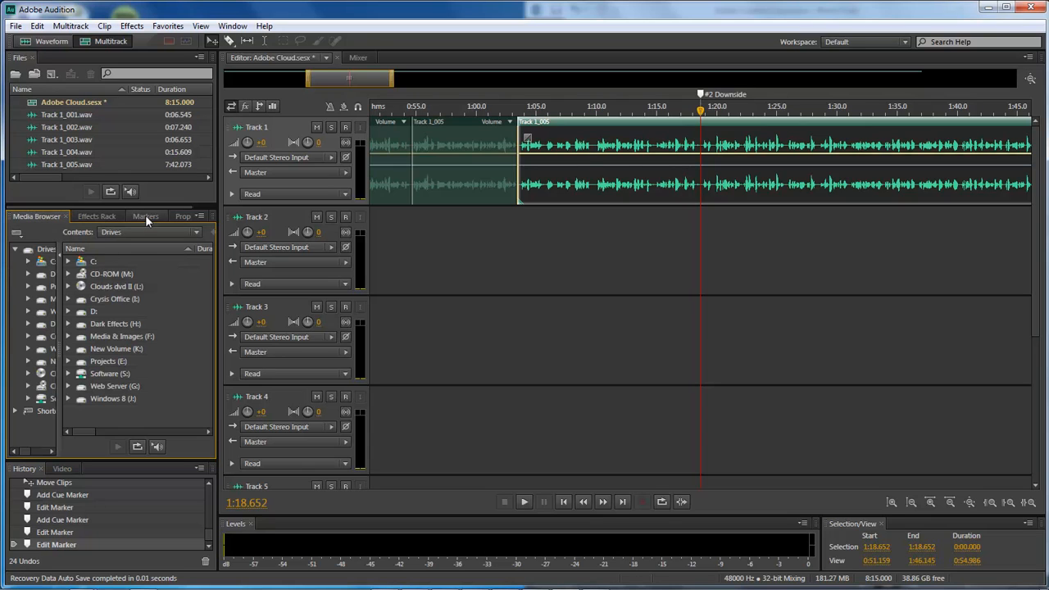
# Reopen the Markers panel and jump to #2 Downside at 1:18.652.
pyautogui.click(145, 215)
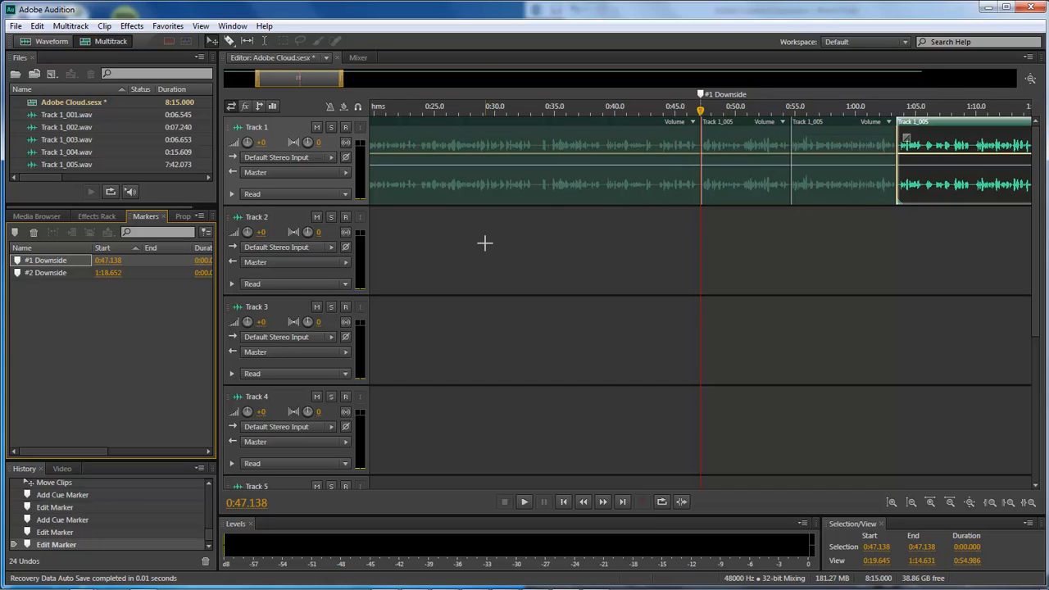
pyautogui.click(46, 272)
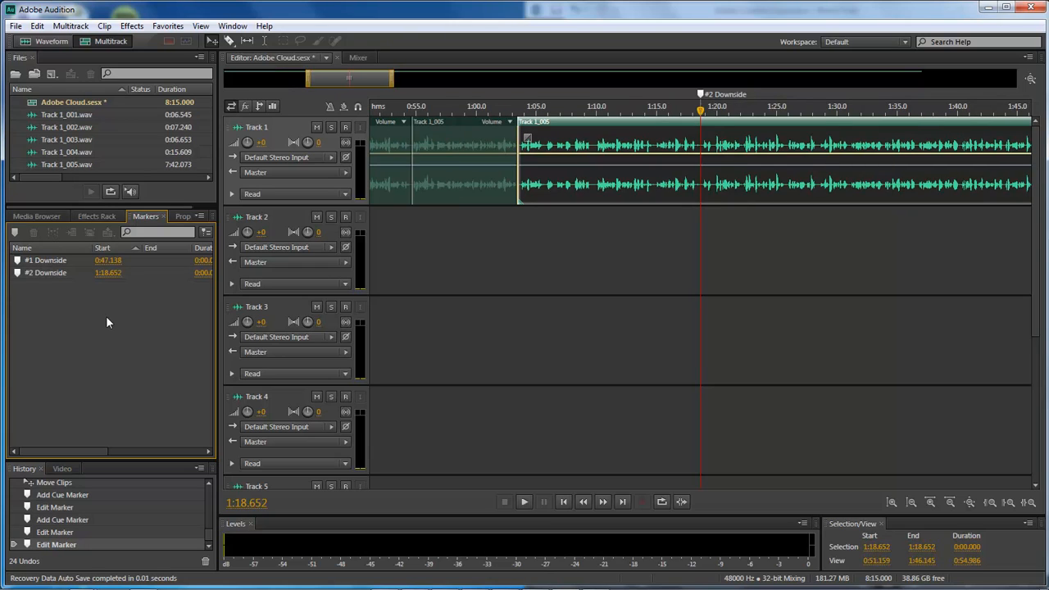
pyautogui.moveTo(91, 293)
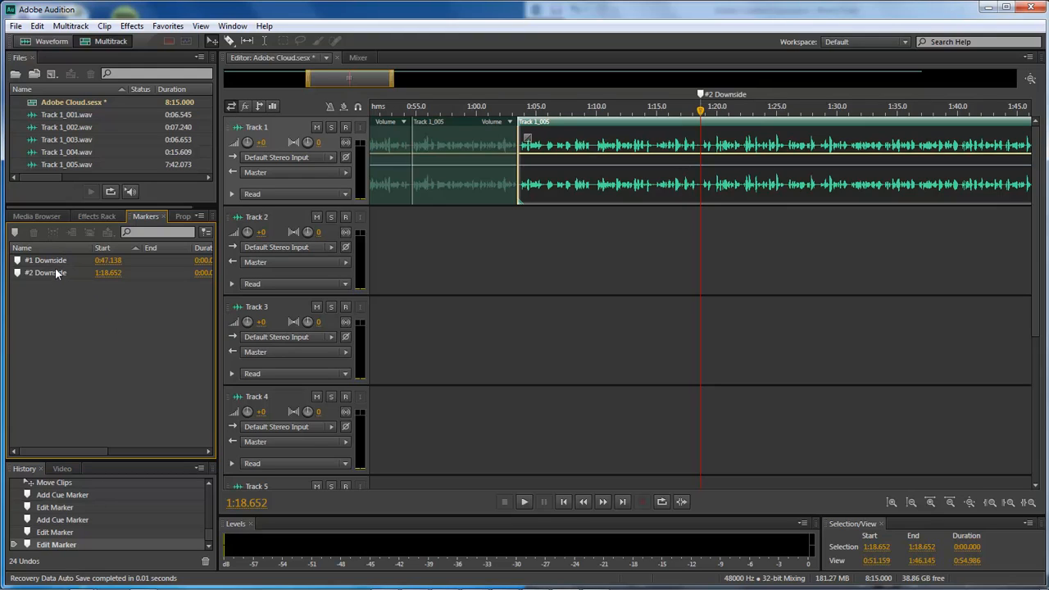
pyautogui.moveTo(88, 309)
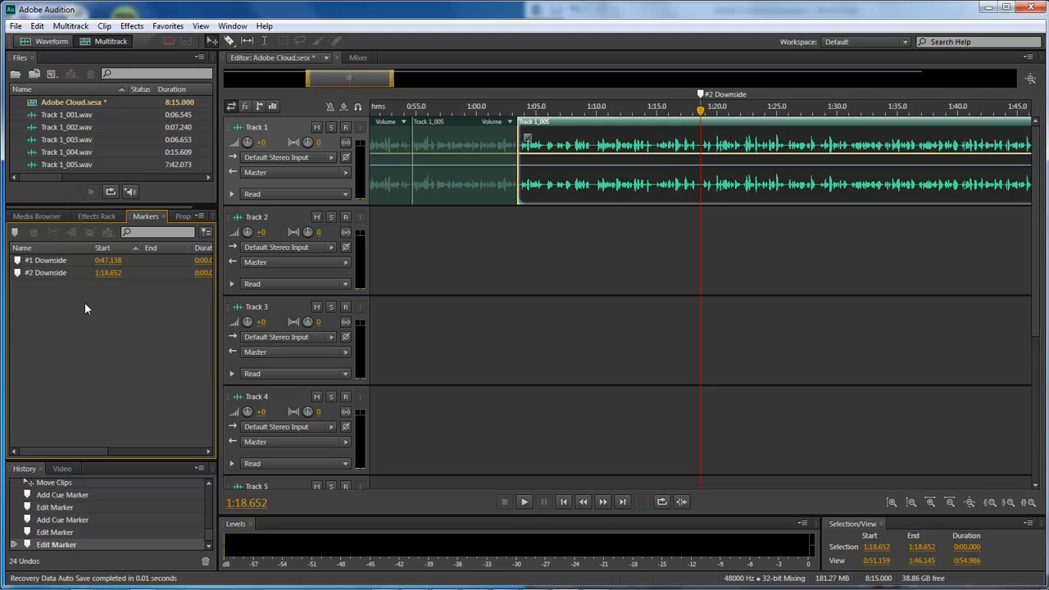